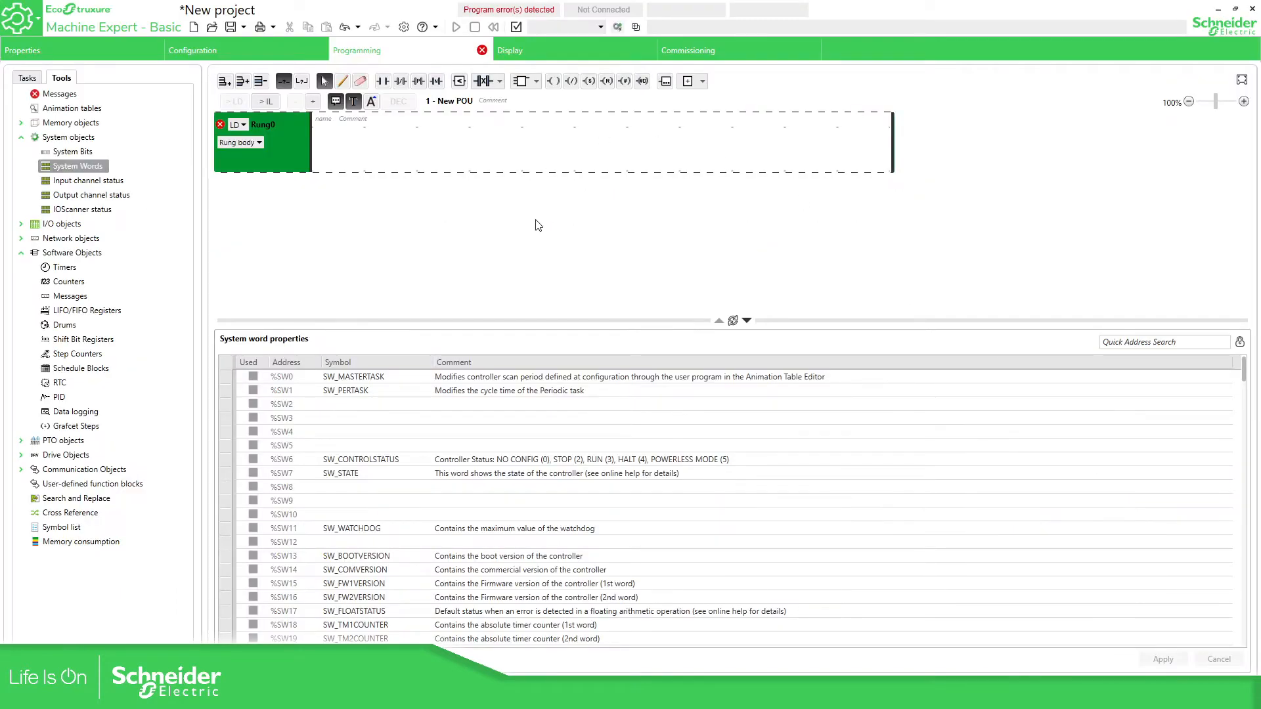
mouse_move(541, 50)
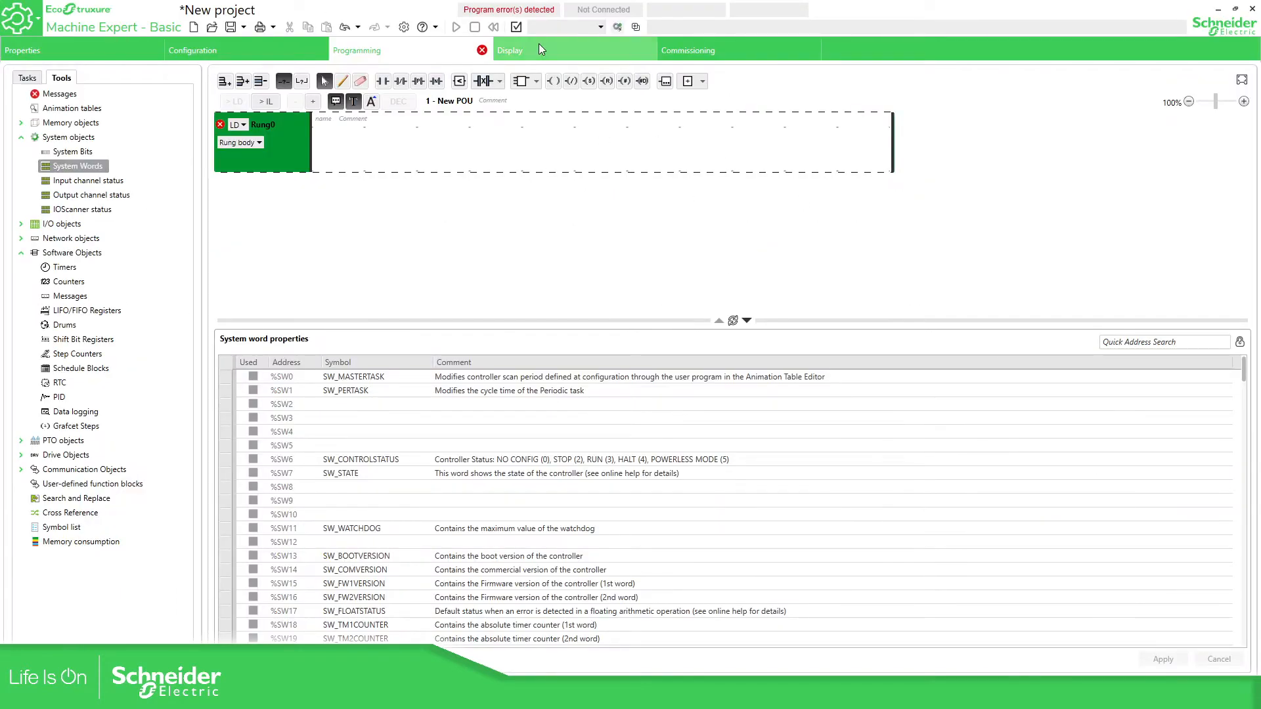
Step: Bring up the Display workspace showing the TMH2GDB graphic display as not configured
click(510, 50)
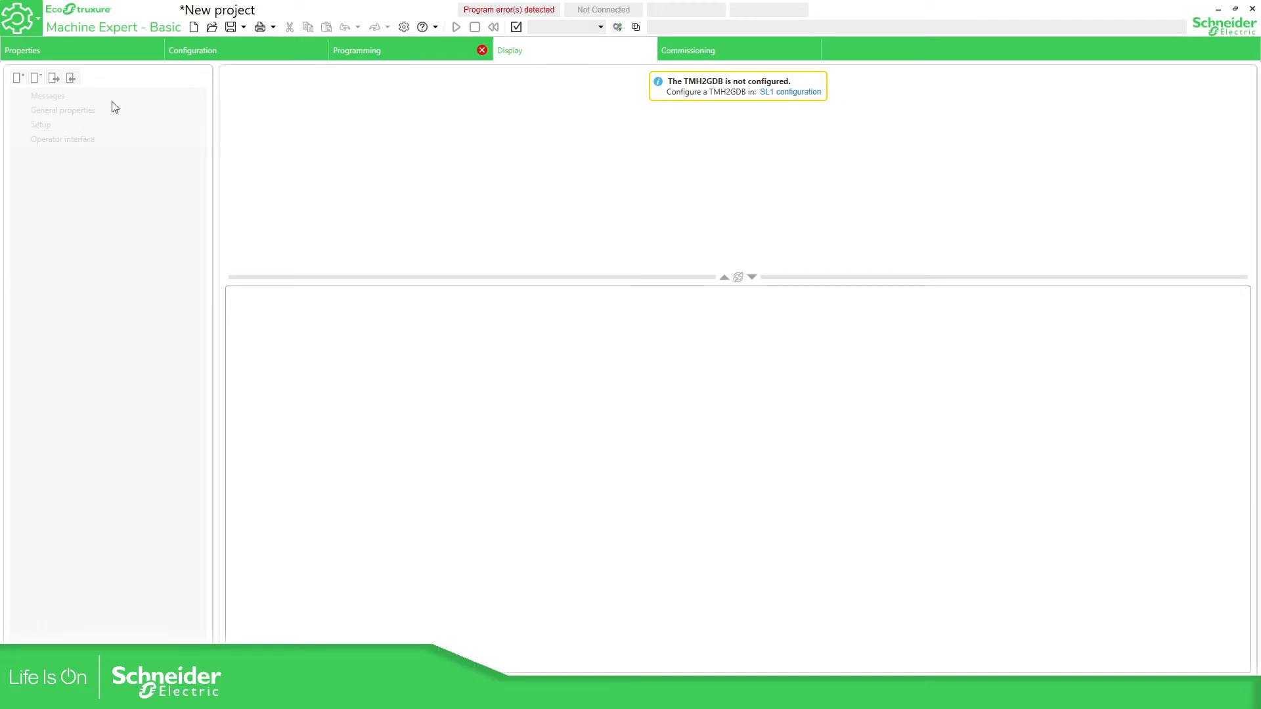
mouse_move(552, 210)
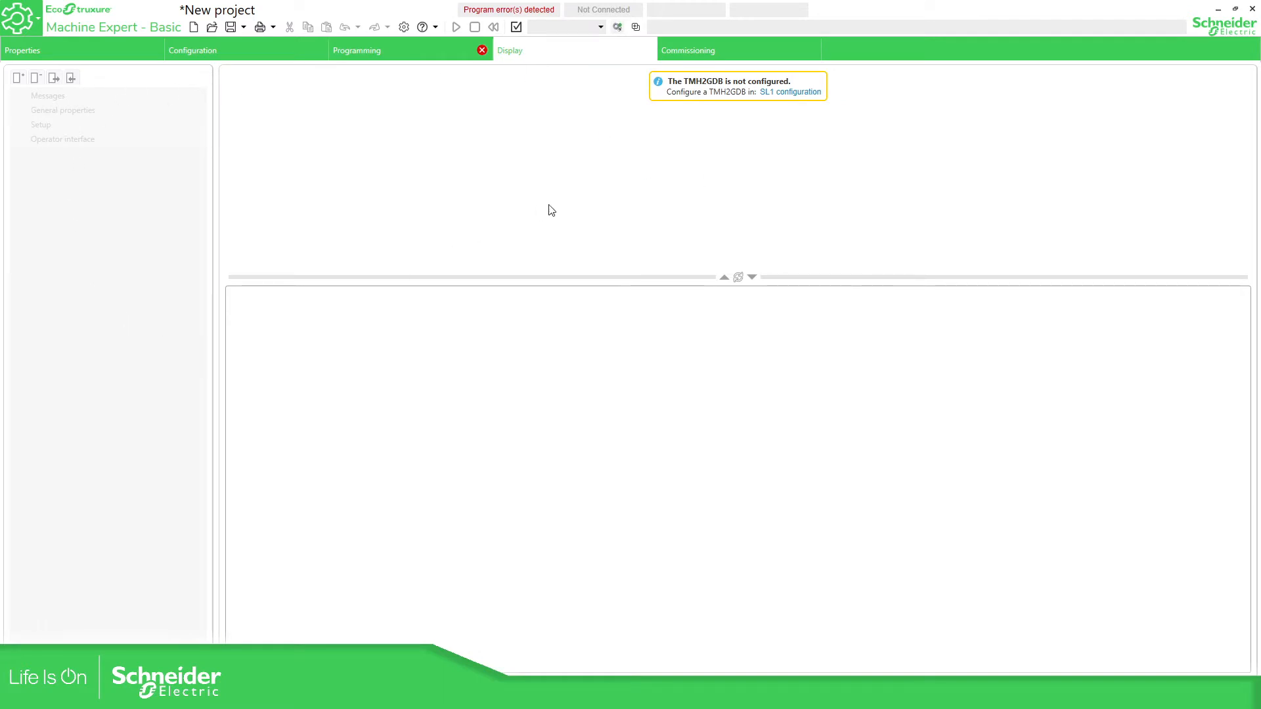
mouse_move(654, 173)
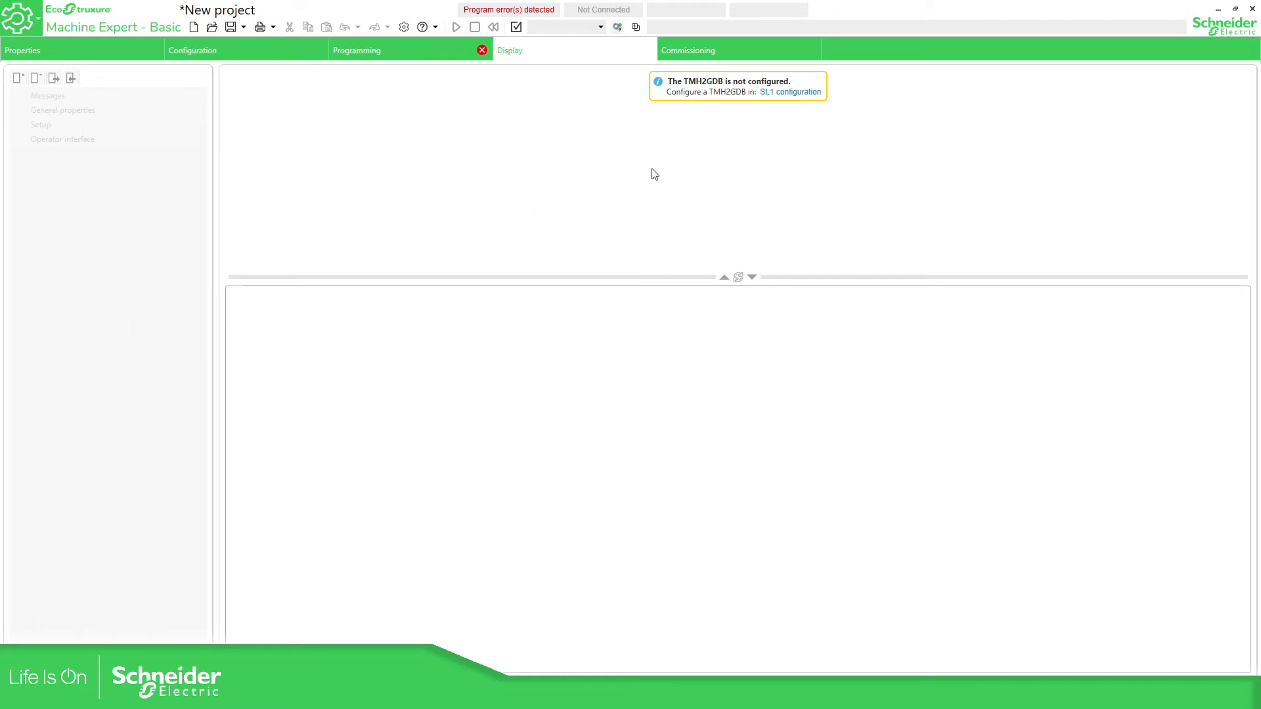
mouse_move(648, 60)
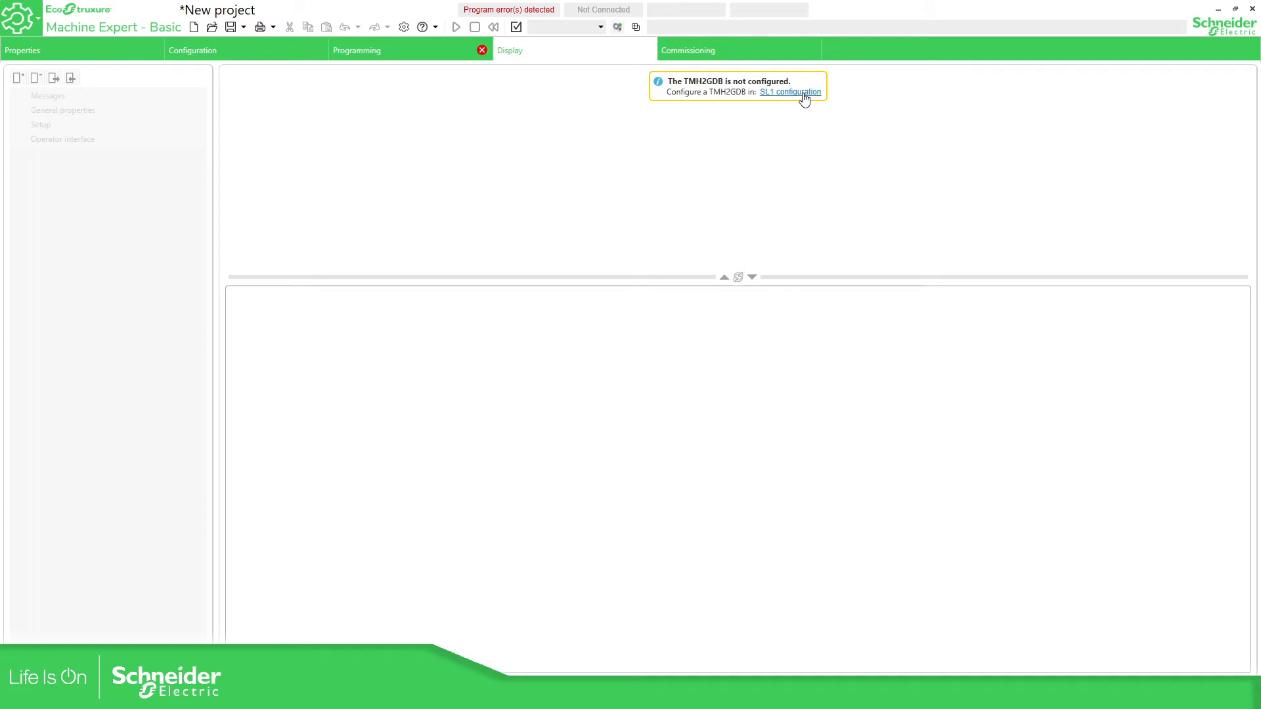
Step: Apply the TMH2GDB protocol on SL1 and return to the Display tab's general properties
click(791, 92)
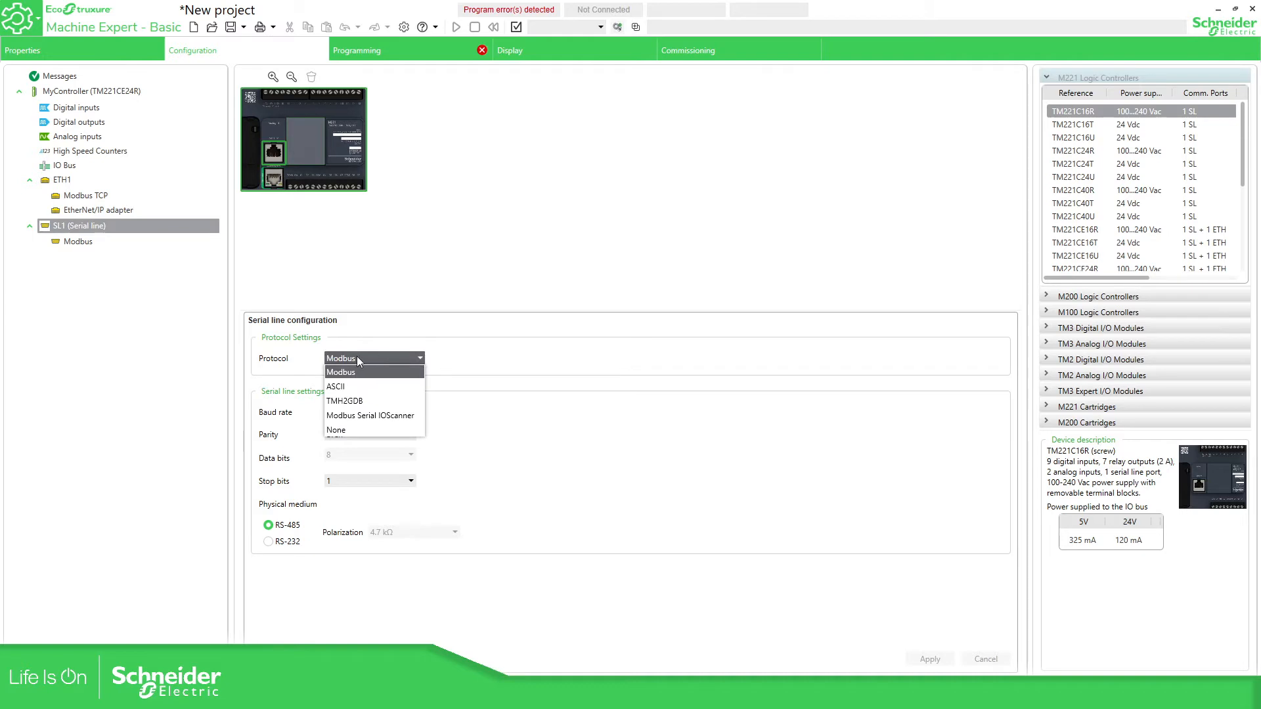
mouse_move(351, 400)
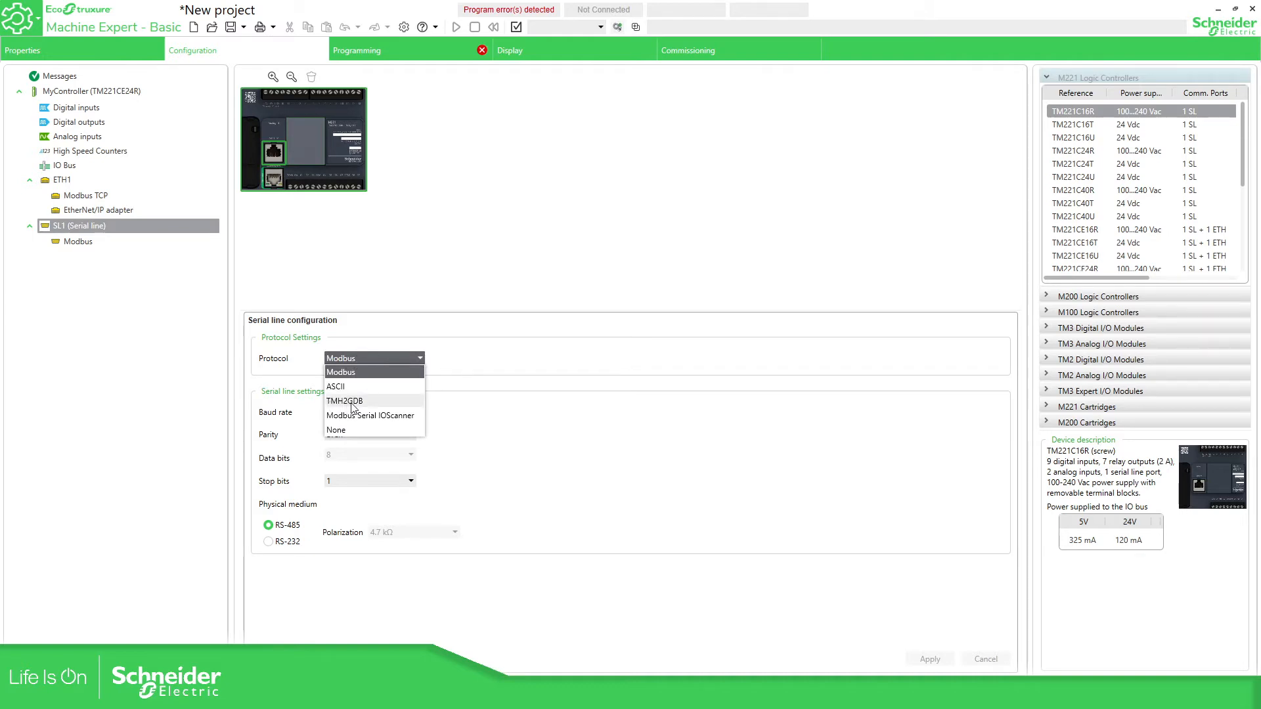
click(344, 400)
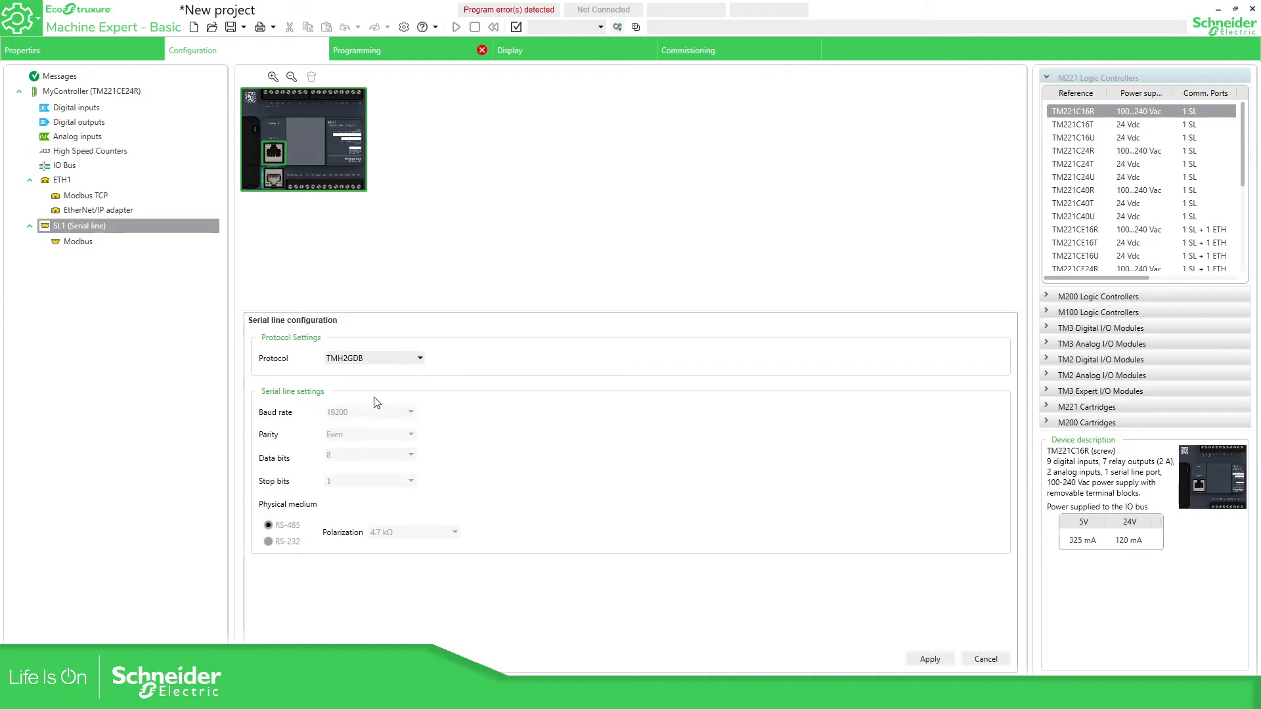
click(928, 659)
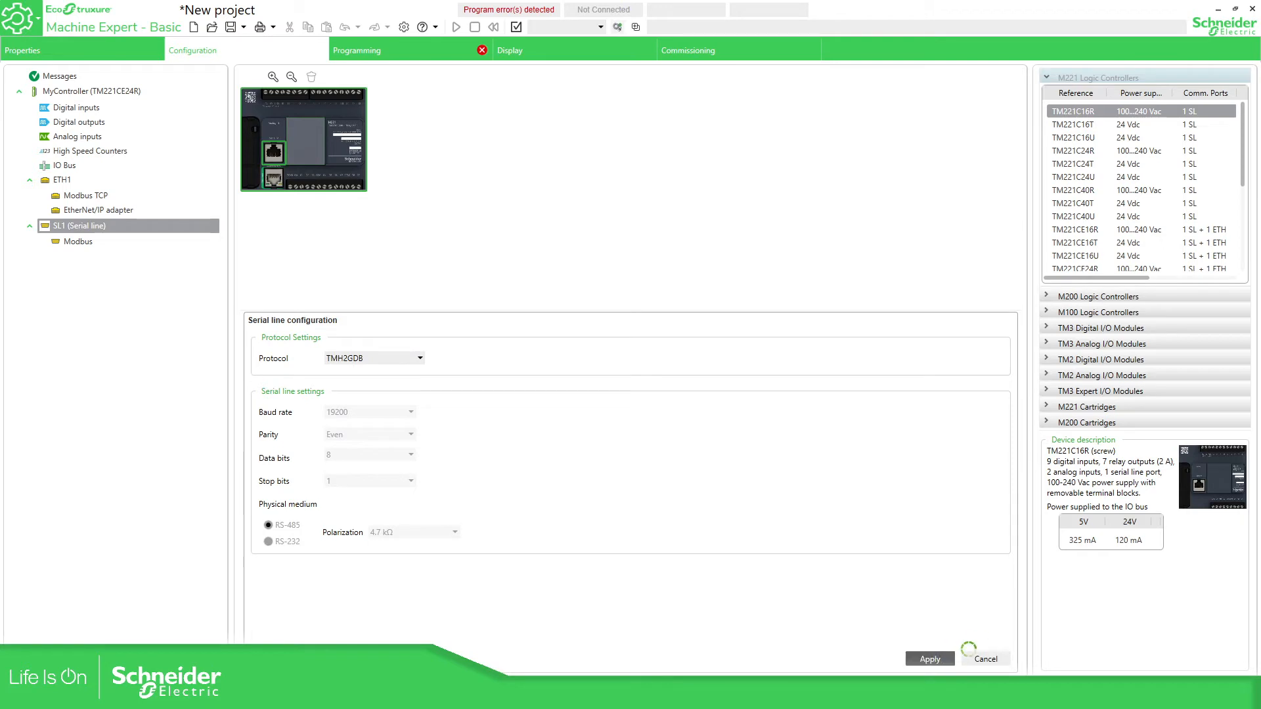
click(509, 50)
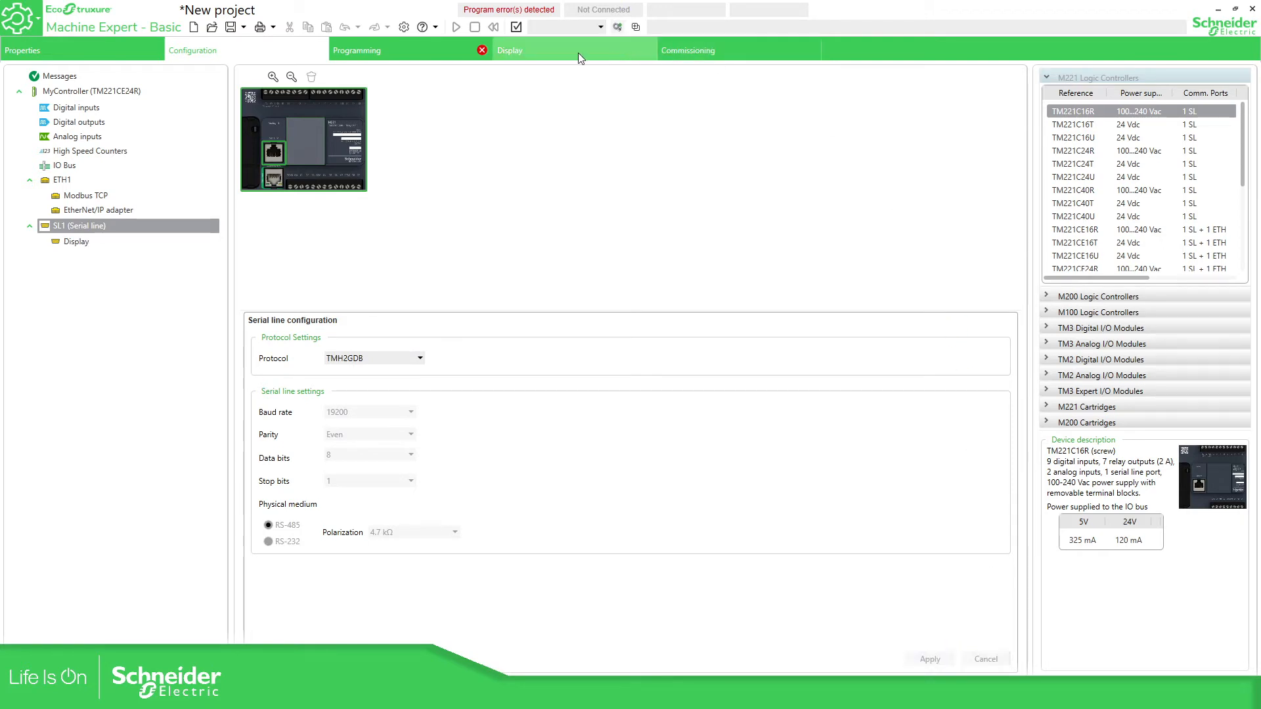
click(509, 50)
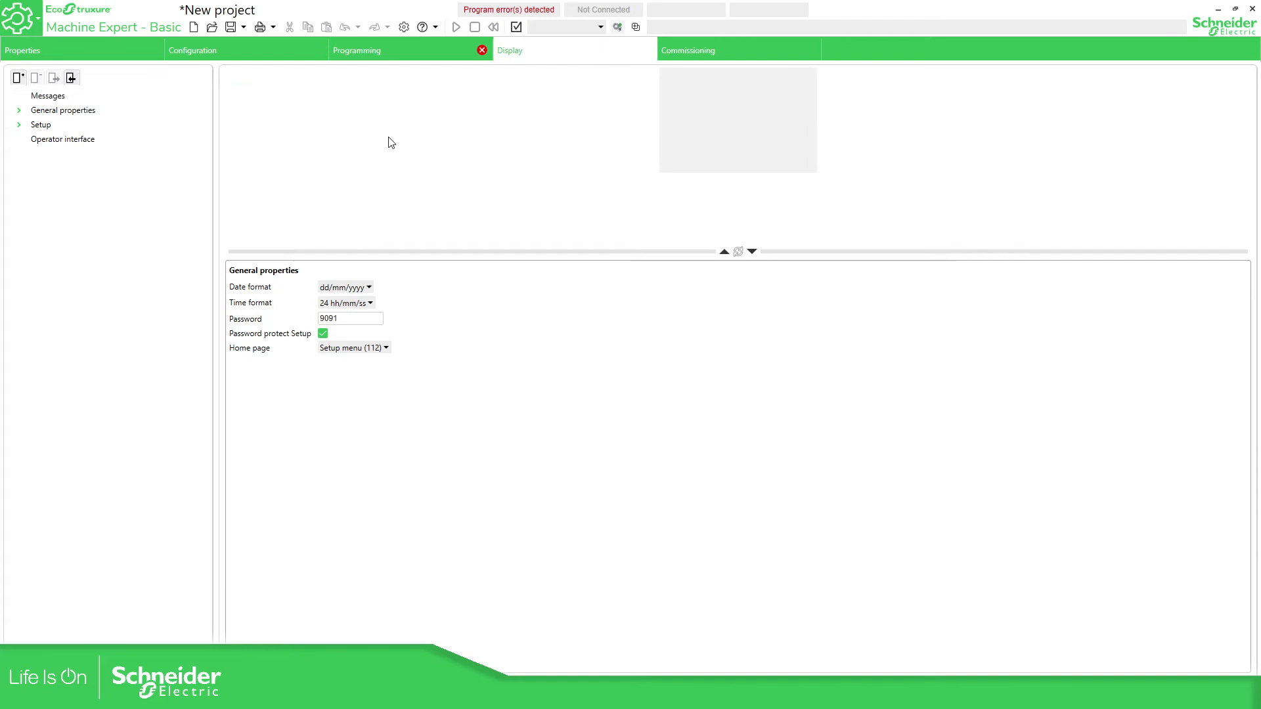